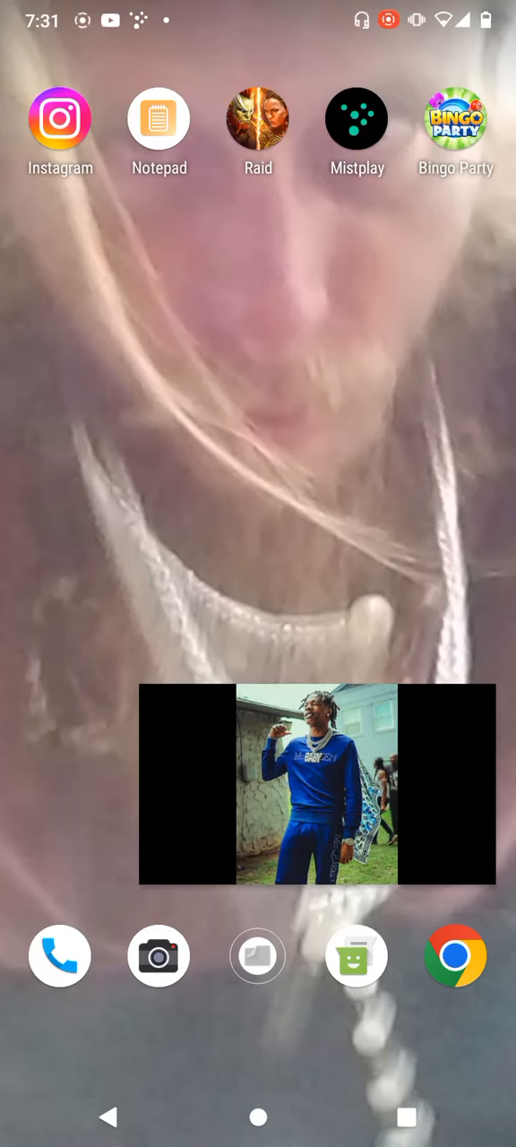
Expand the floating "Count Up" Lil Baby type beat video to the full watch page with player controls showing
{"action": "left_click", "coordinate": [316, 784]}
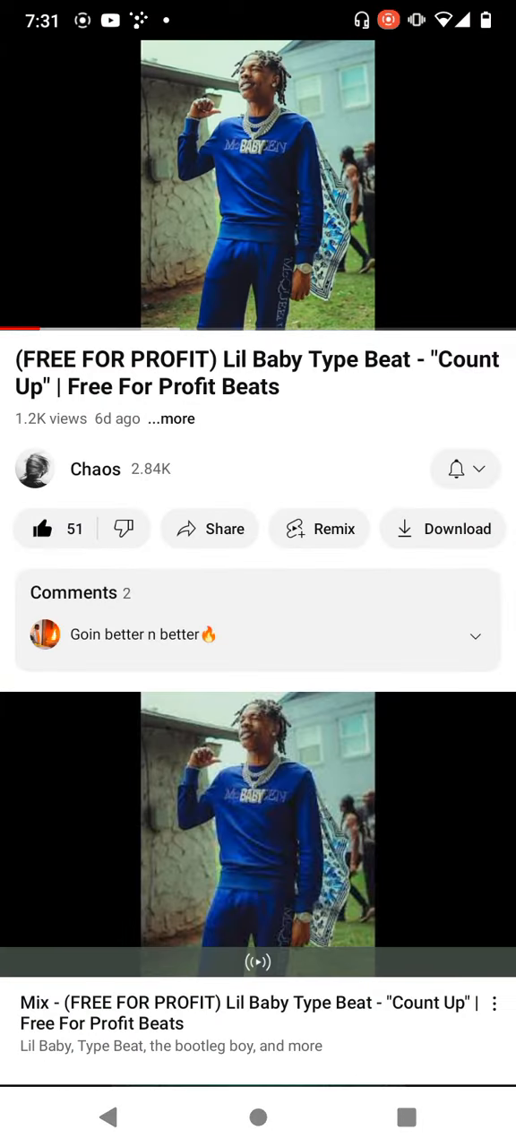
{"action": "left_click", "coordinate": [258, 188]}
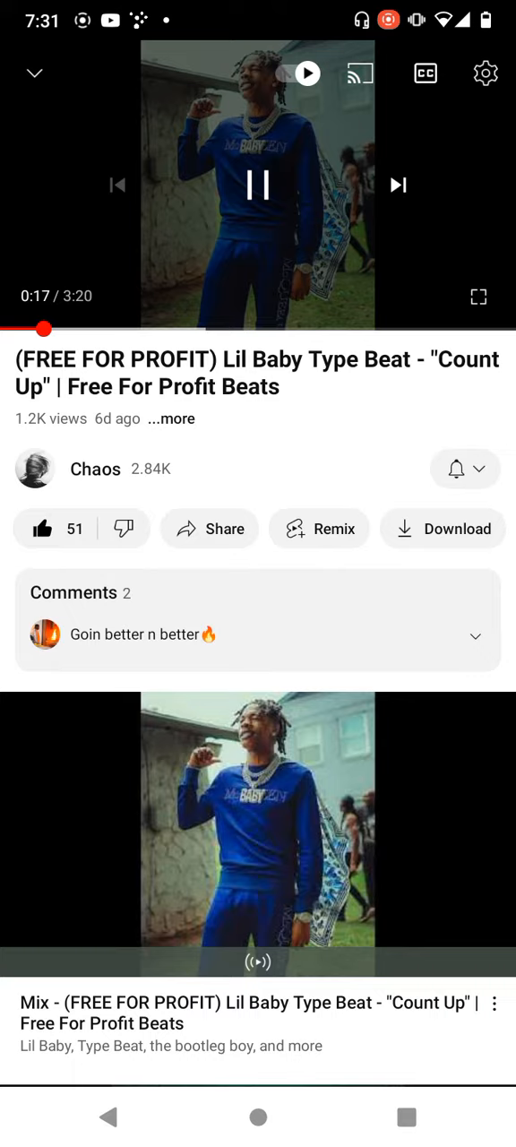